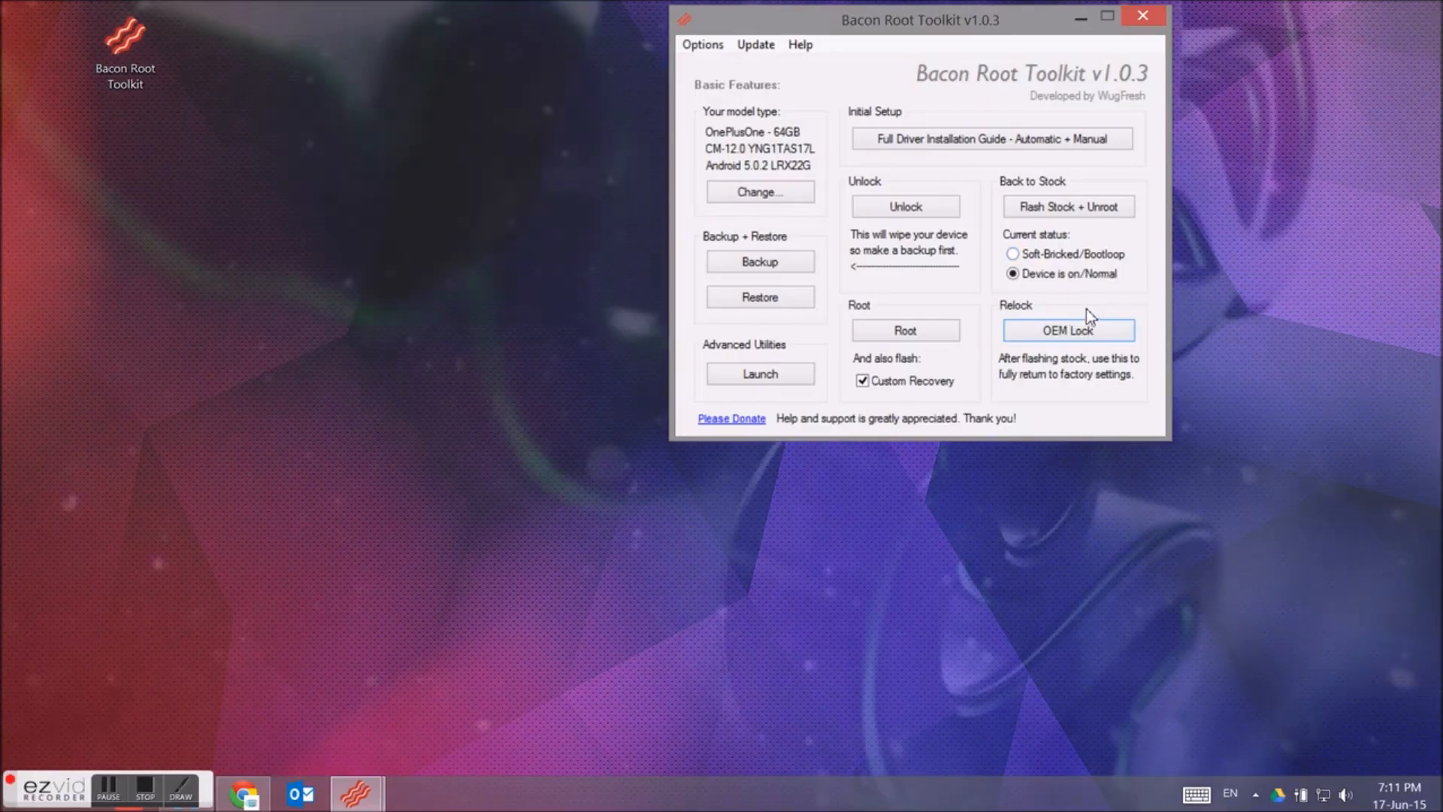
mouse_move(905, 206)
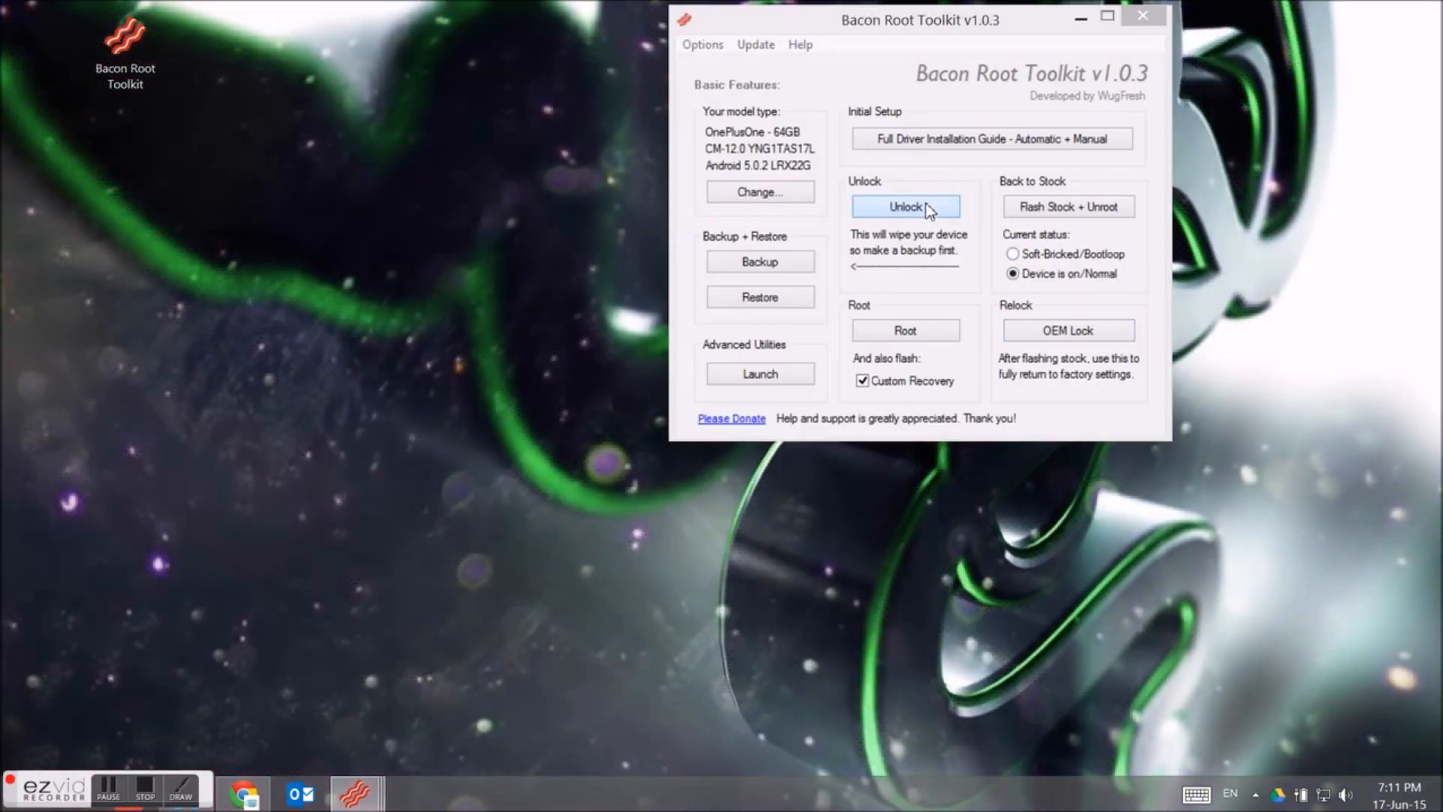
Begin the bootloader unlock, accepting the factory wipe and automatic reboot into bootloader mode
left_click(905, 206)
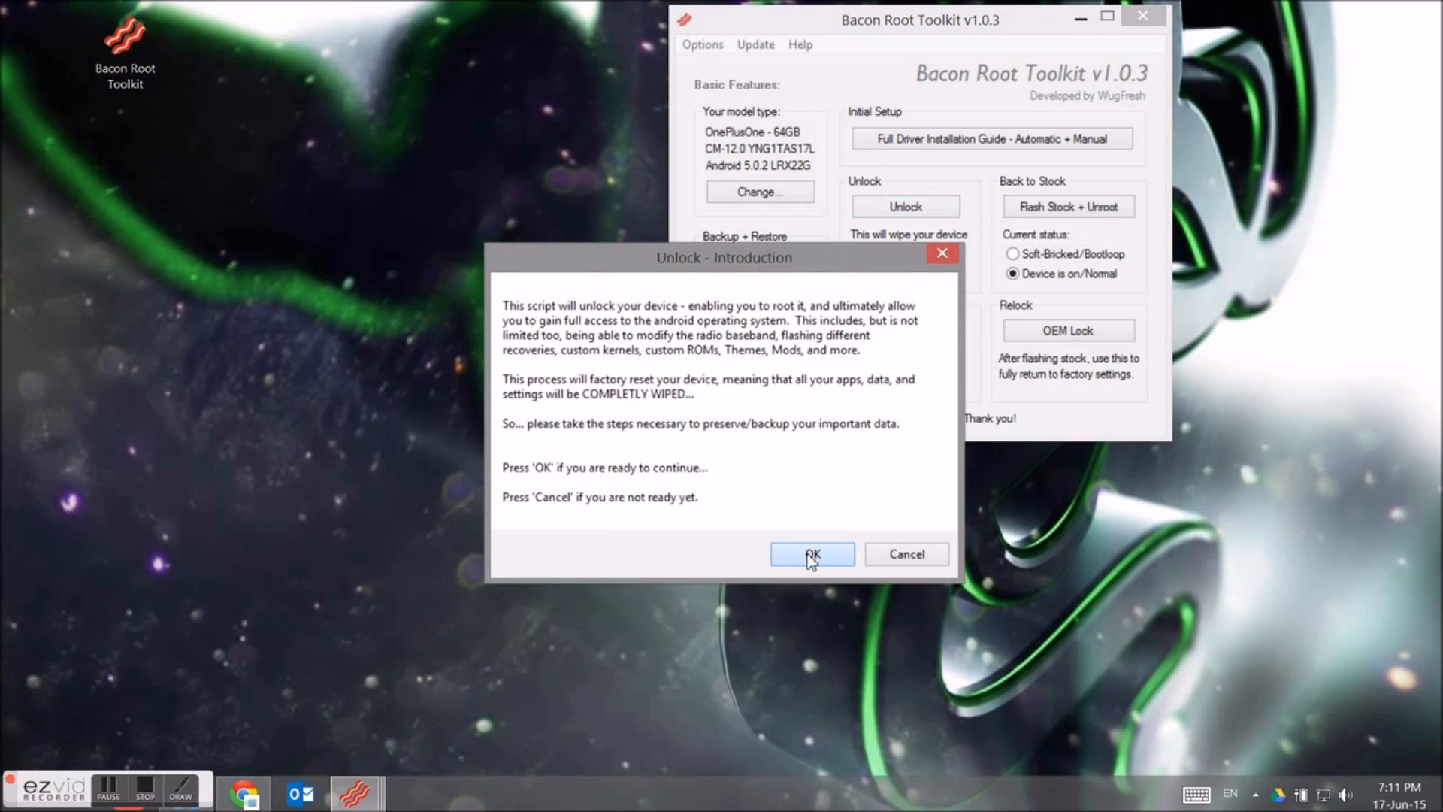
left_click(812, 553)
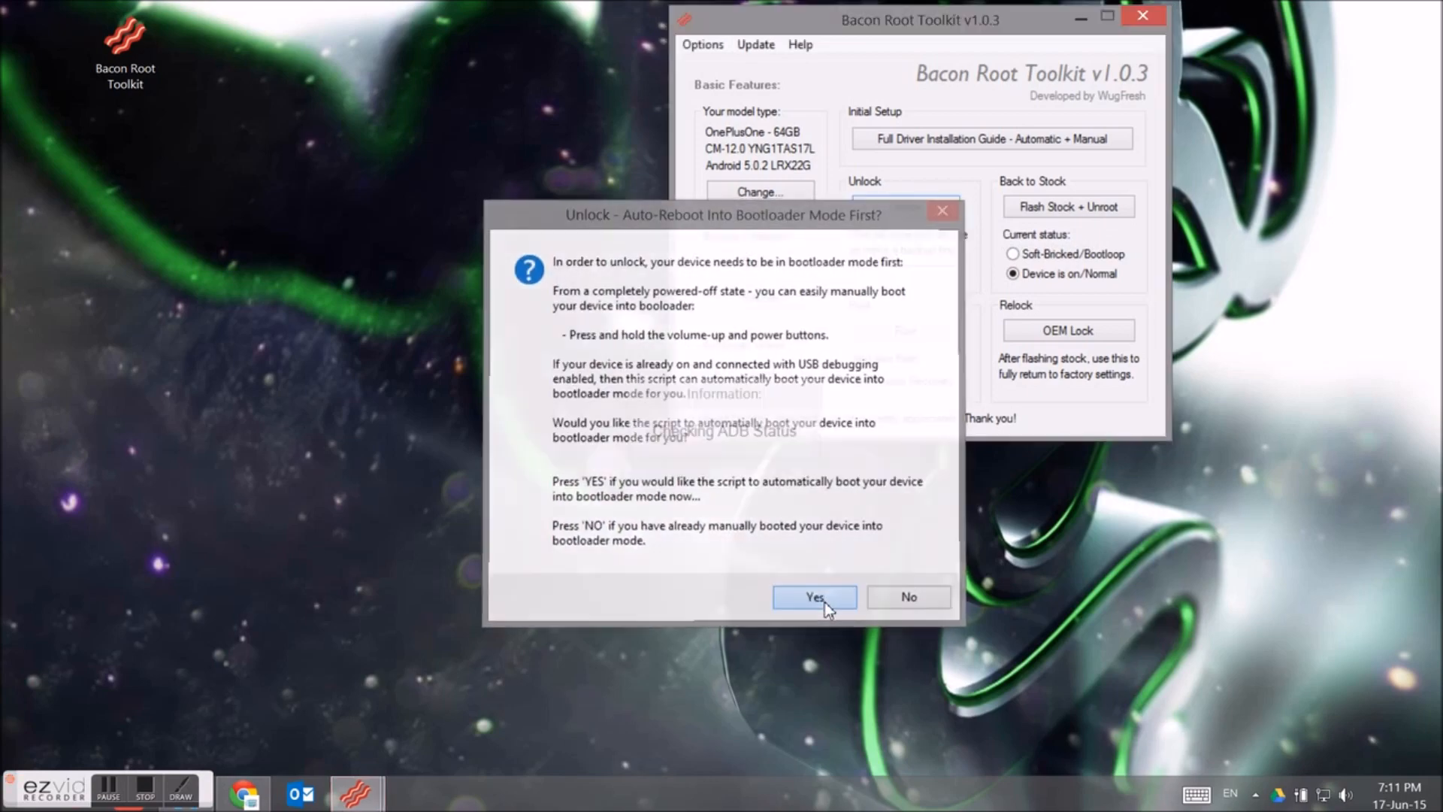
left_click(813, 597)
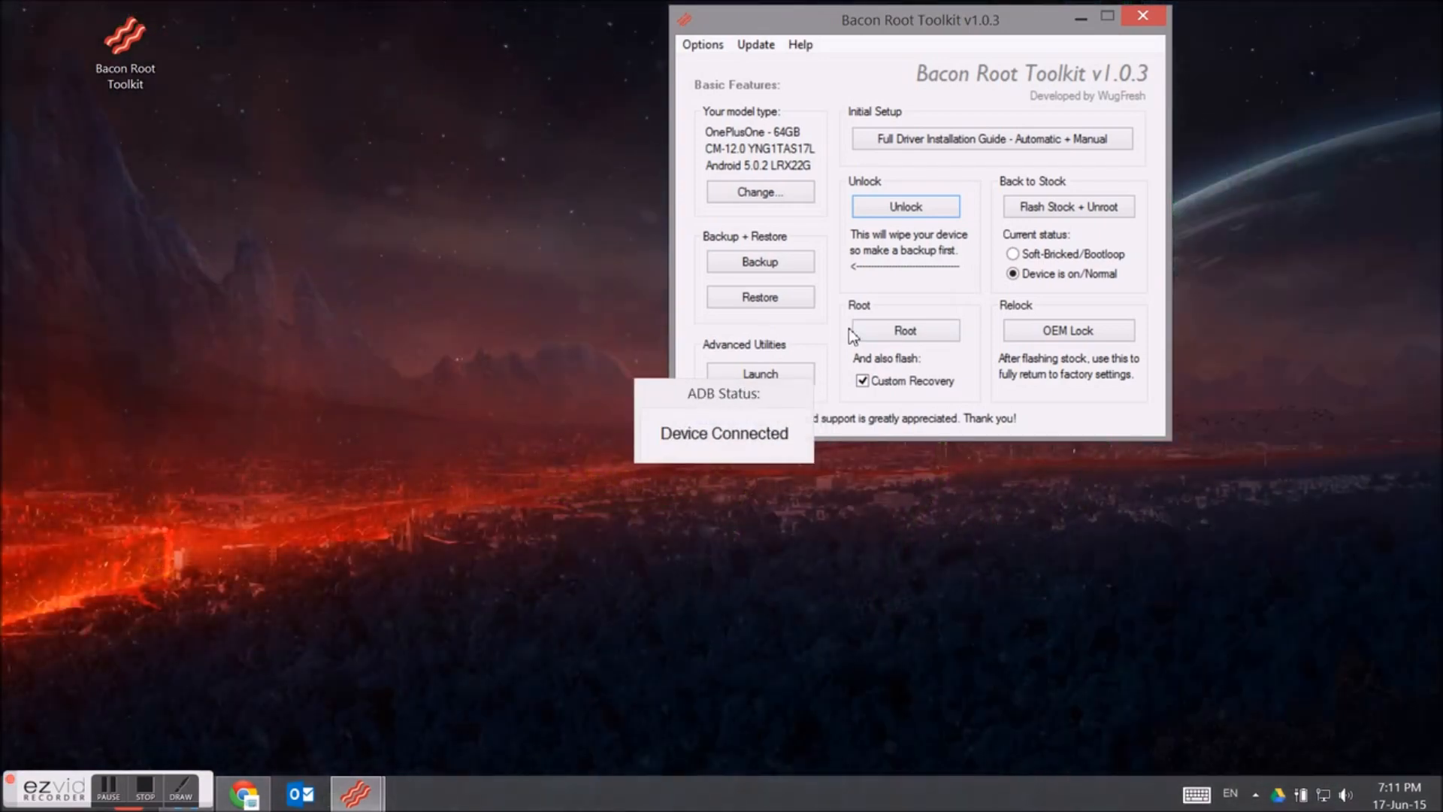
Proceed through the unlock prompts until the 'Booting up your unlocked device' instructions appear
left_click(903, 206)
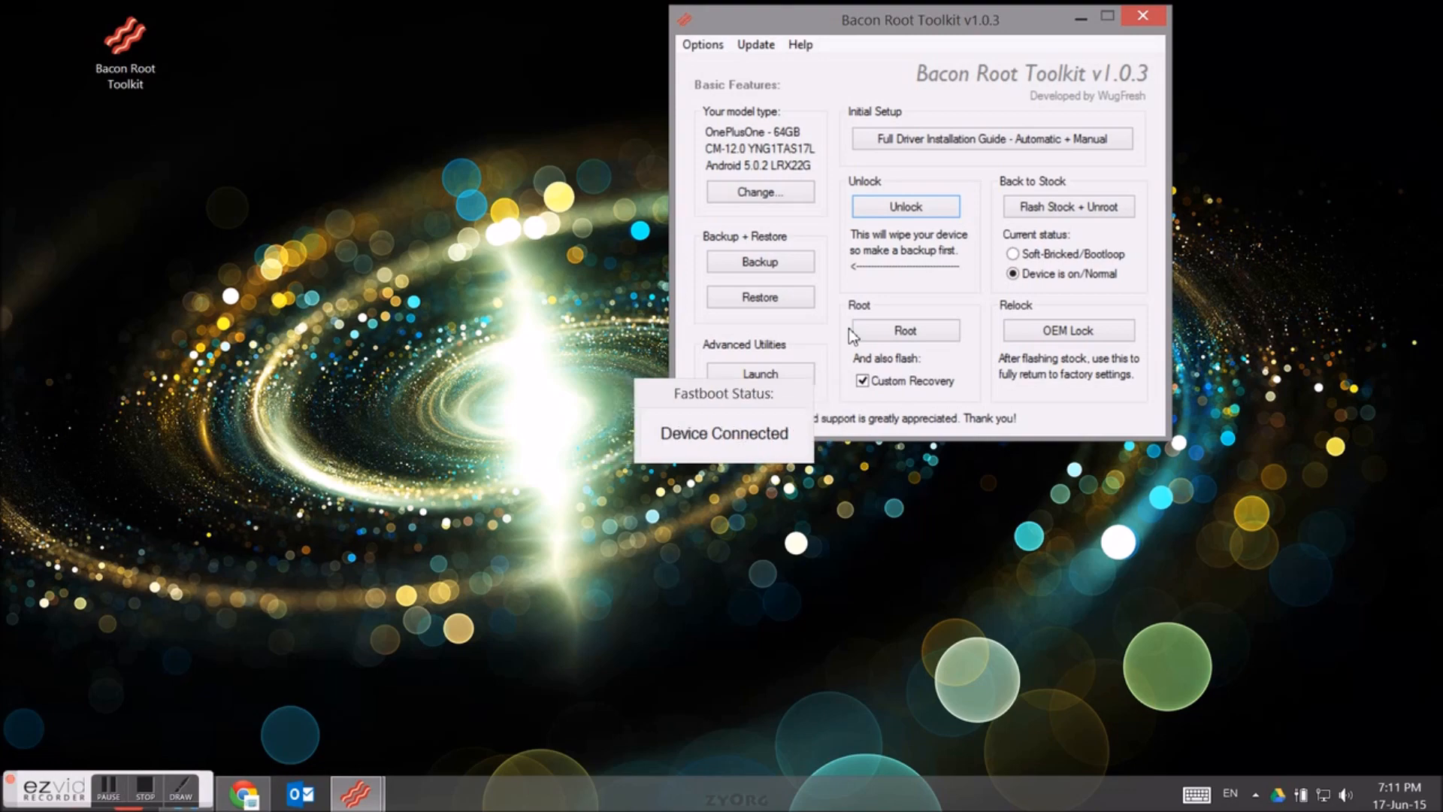
left_click(903, 206)
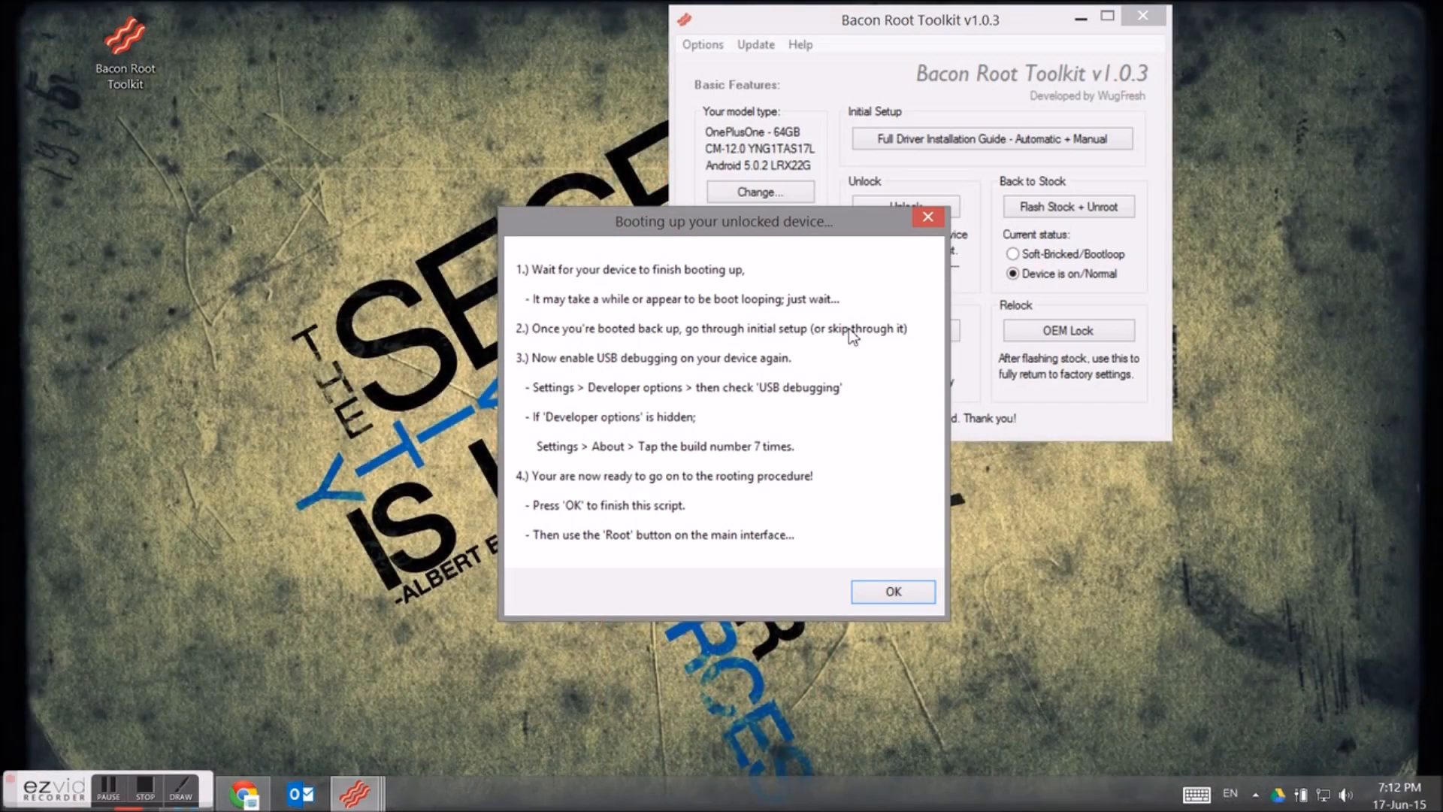
mouse_move(893, 593)
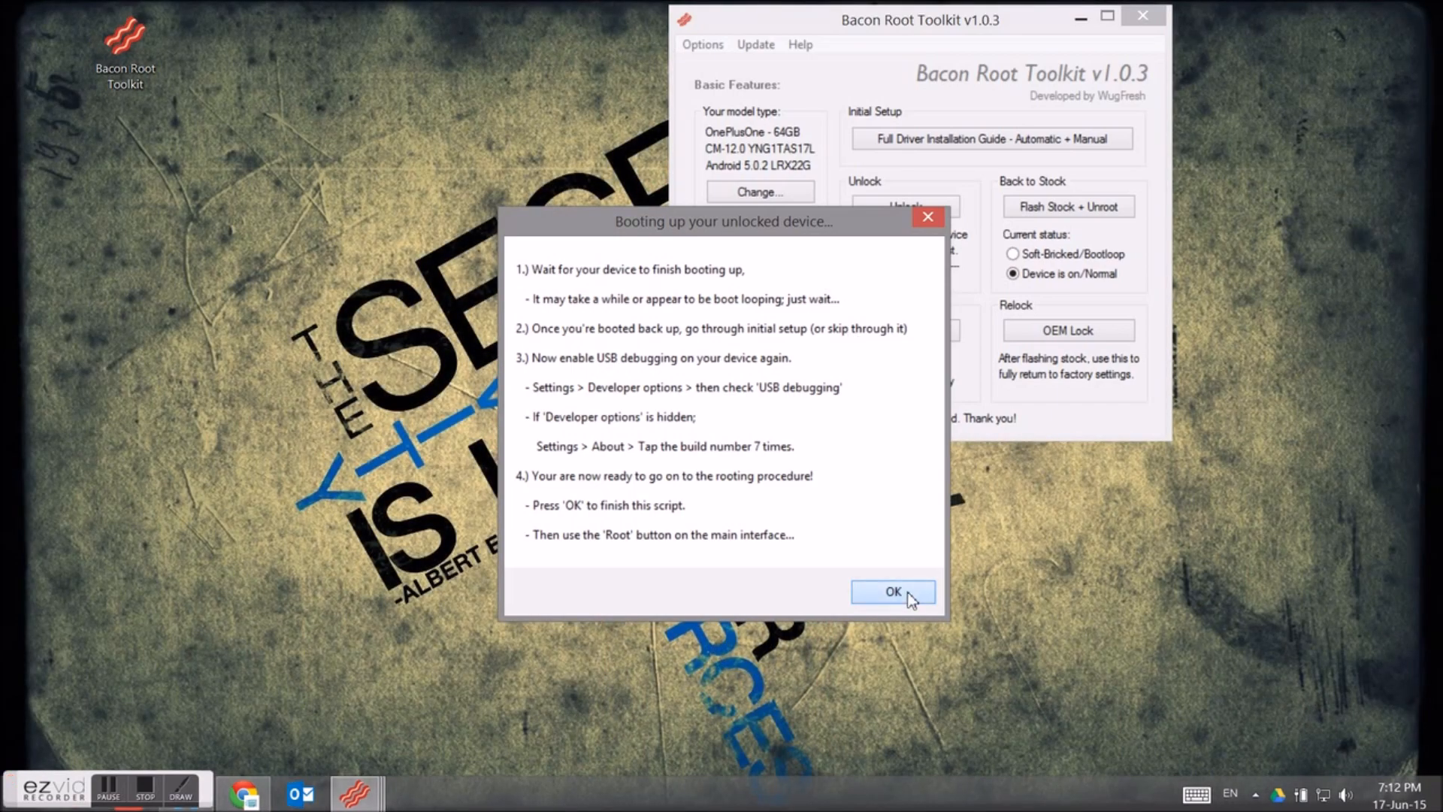
Dismiss the 'Booting up your unlocked device' instructions with OK, closing the unlock script
left_click(892, 590)
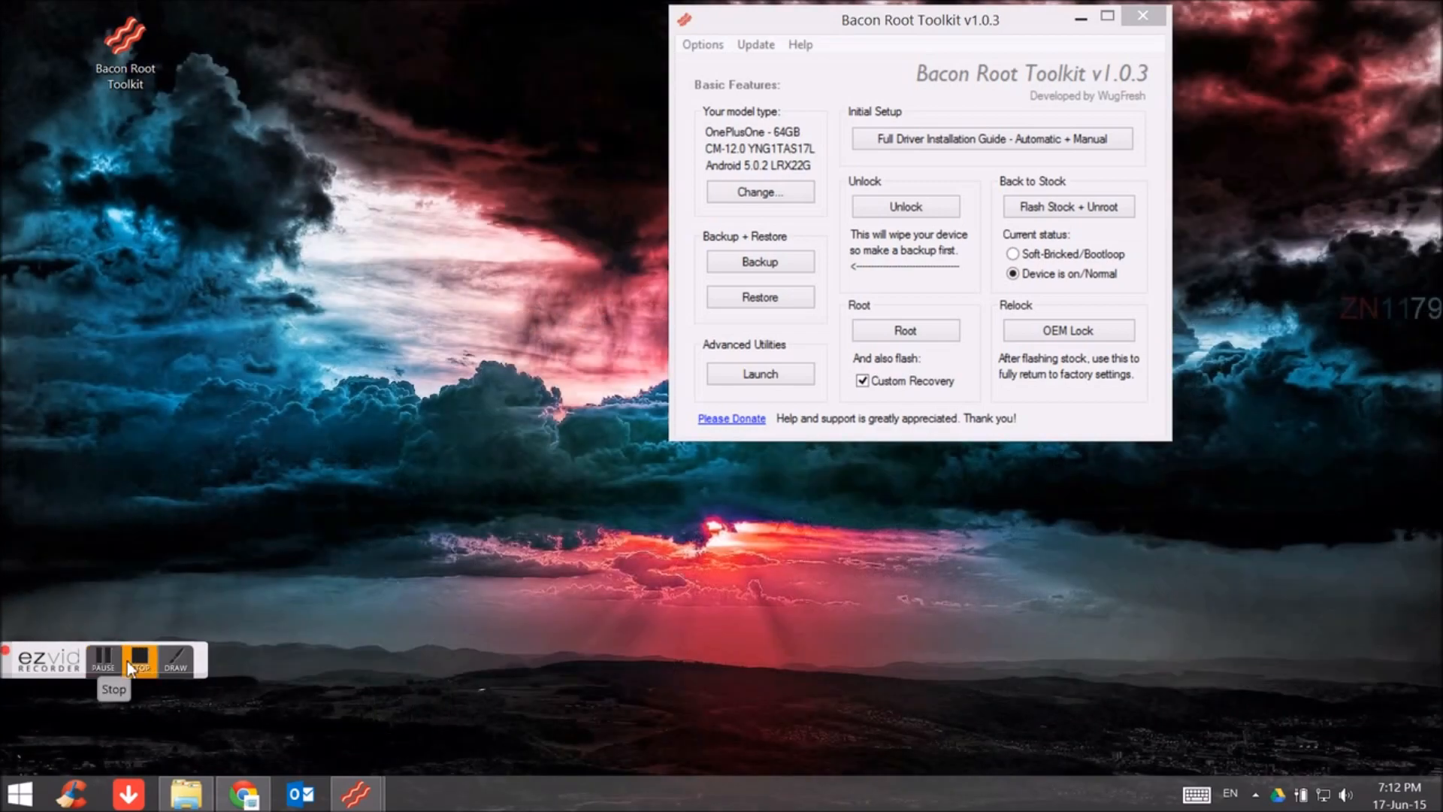
mouse_move(138, 665)
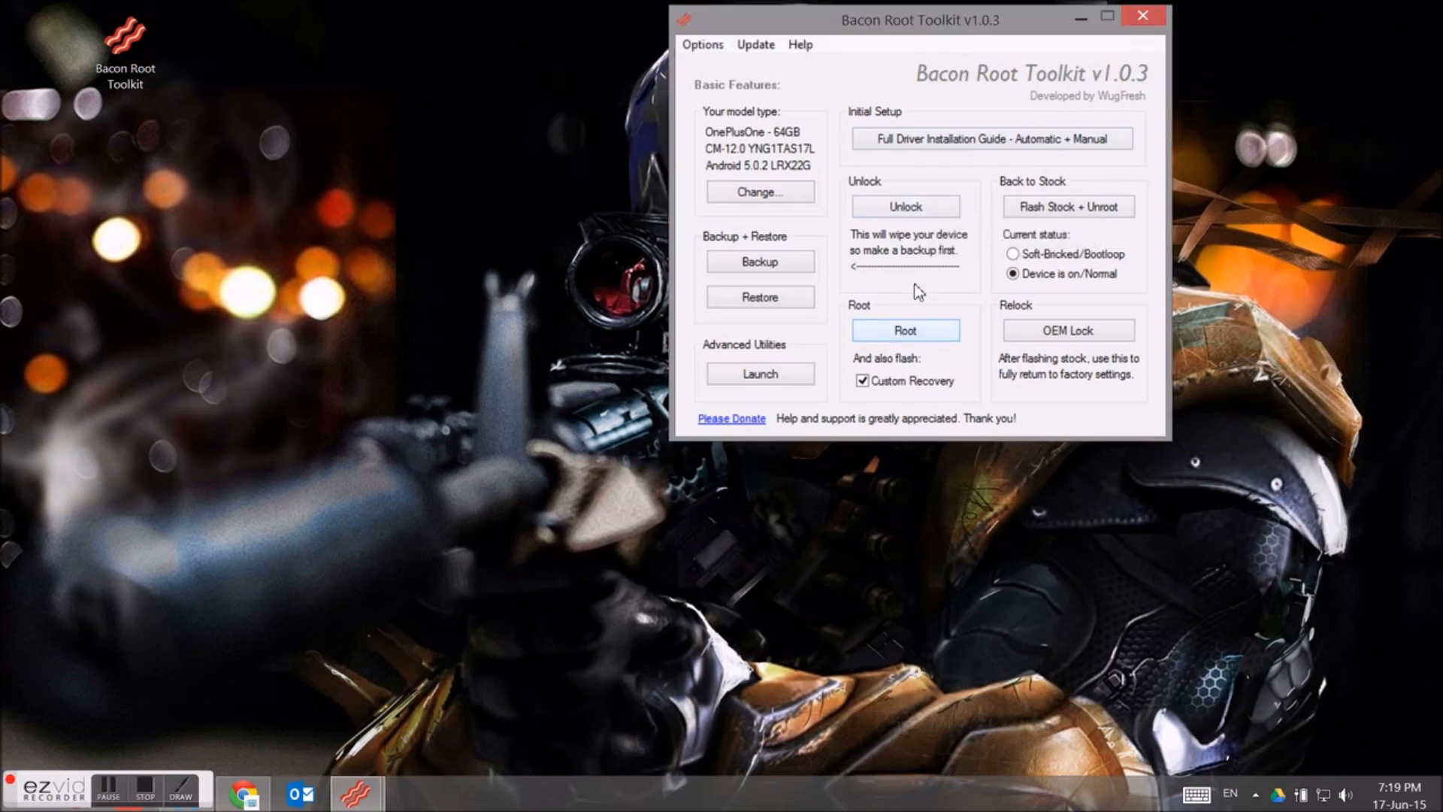
Root the phone with Custom Recovery checked, following prompts through the bootloader reboot
left_click(903, 329)
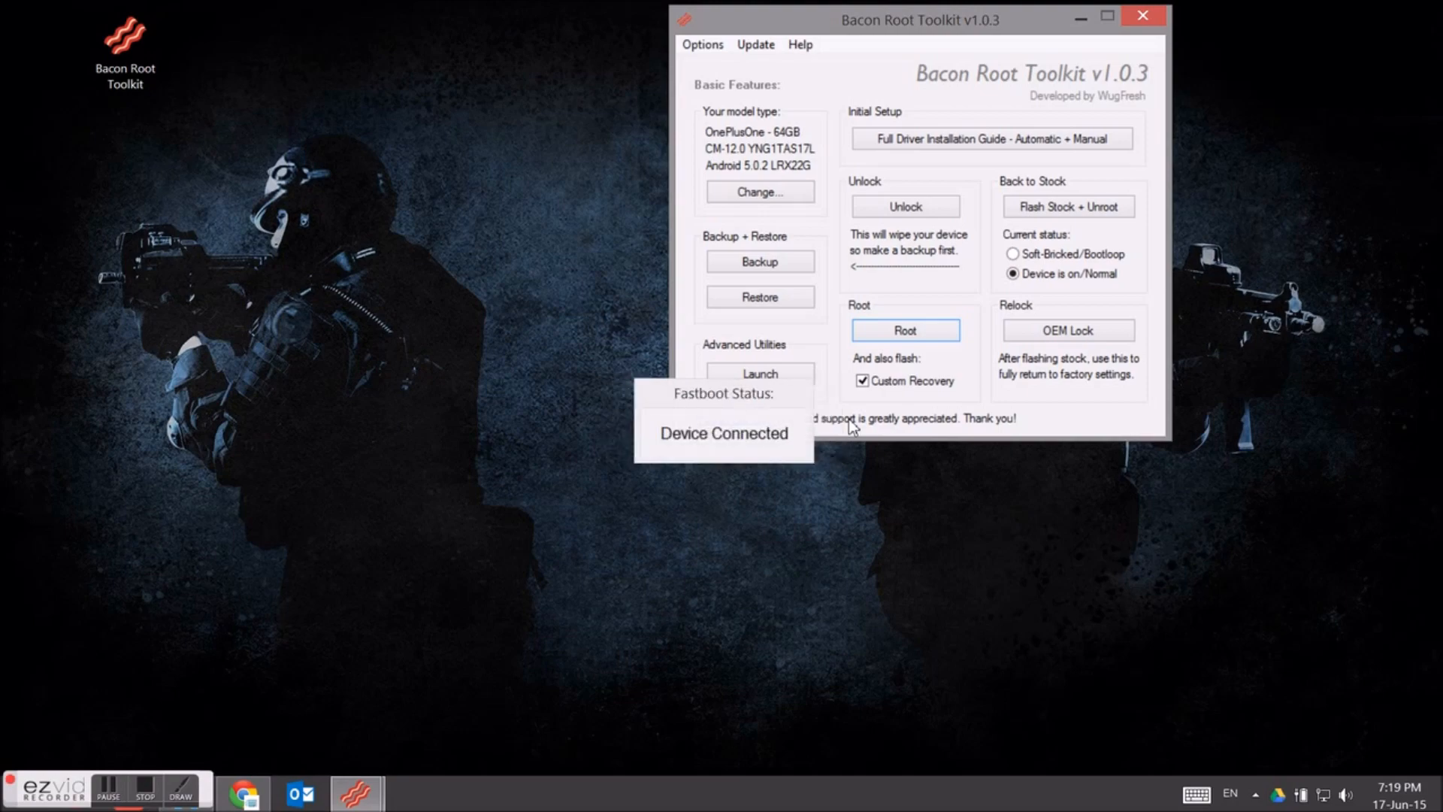
left_click(904, 330)
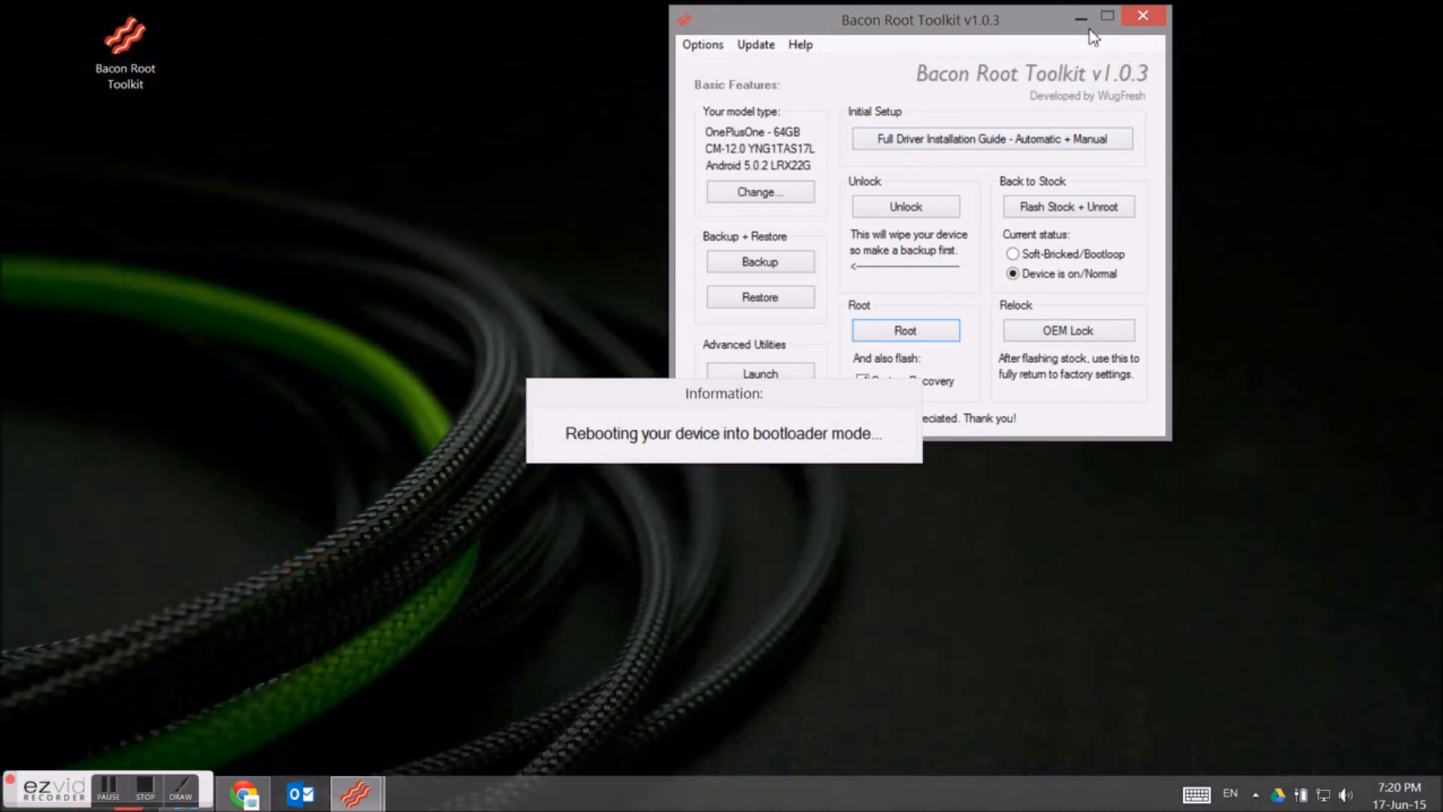
left_click(1079, 17)
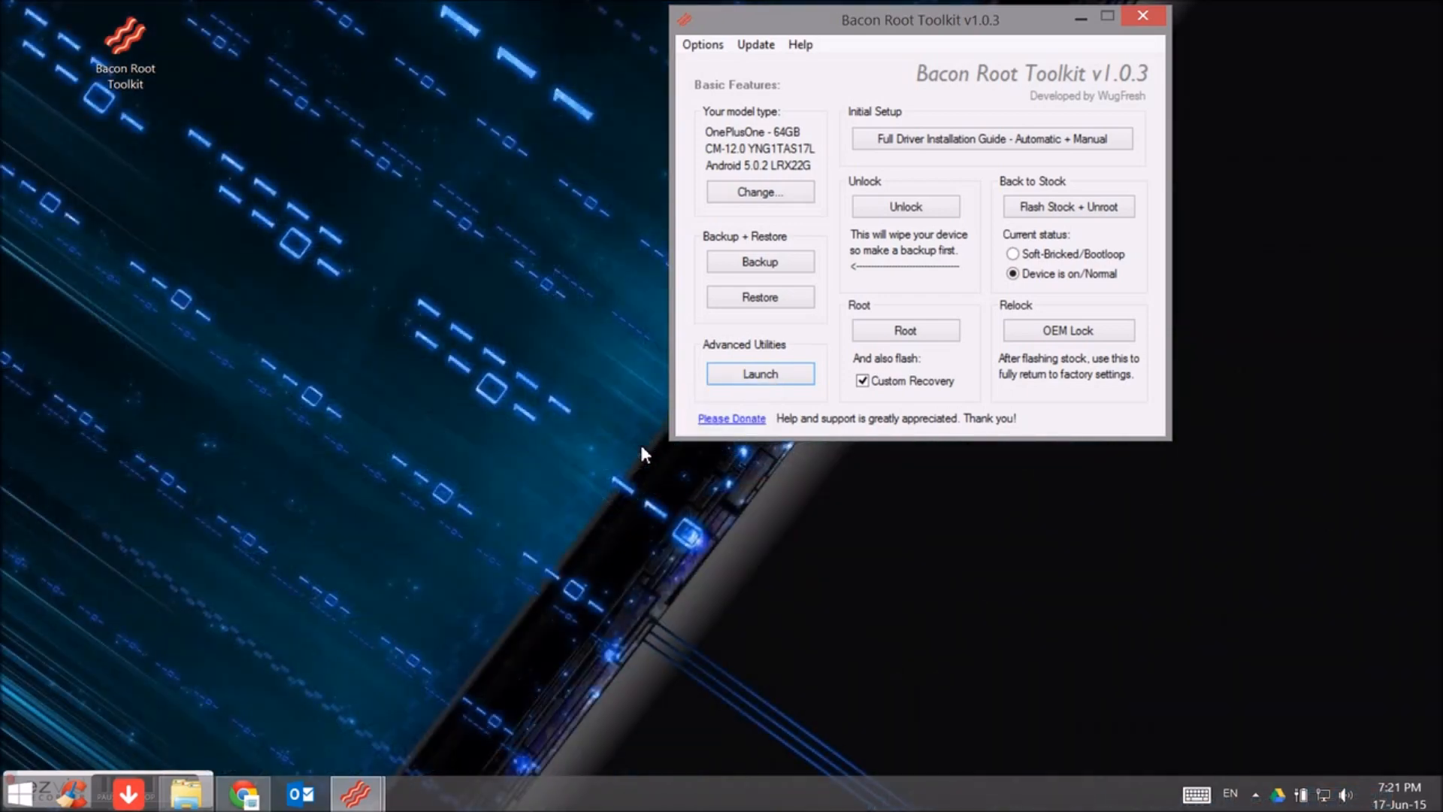
Launch the Advanced Utilities, waiting for the device while the phone's A0001 folder shows
left_click(759, 374)
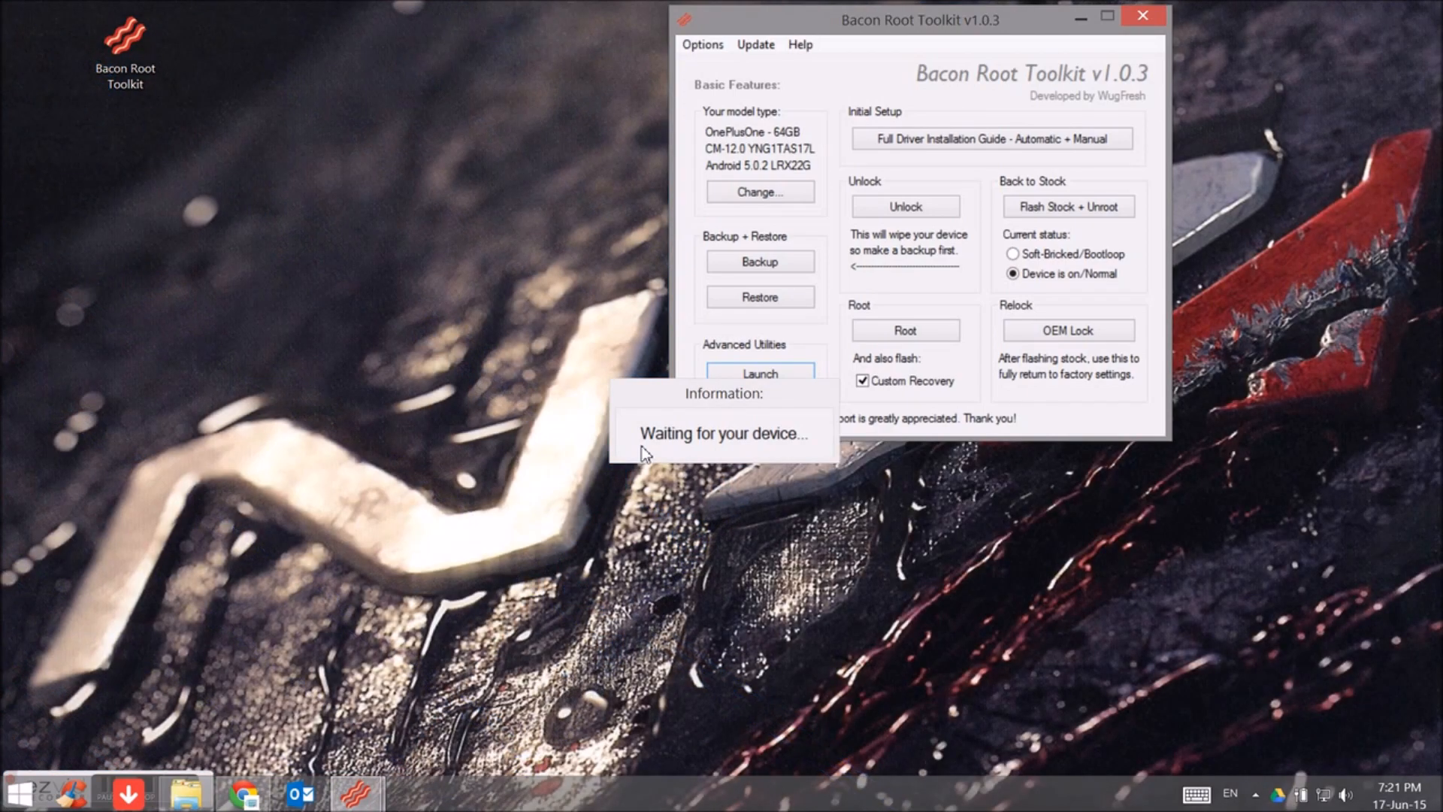
left_click(183, 792)
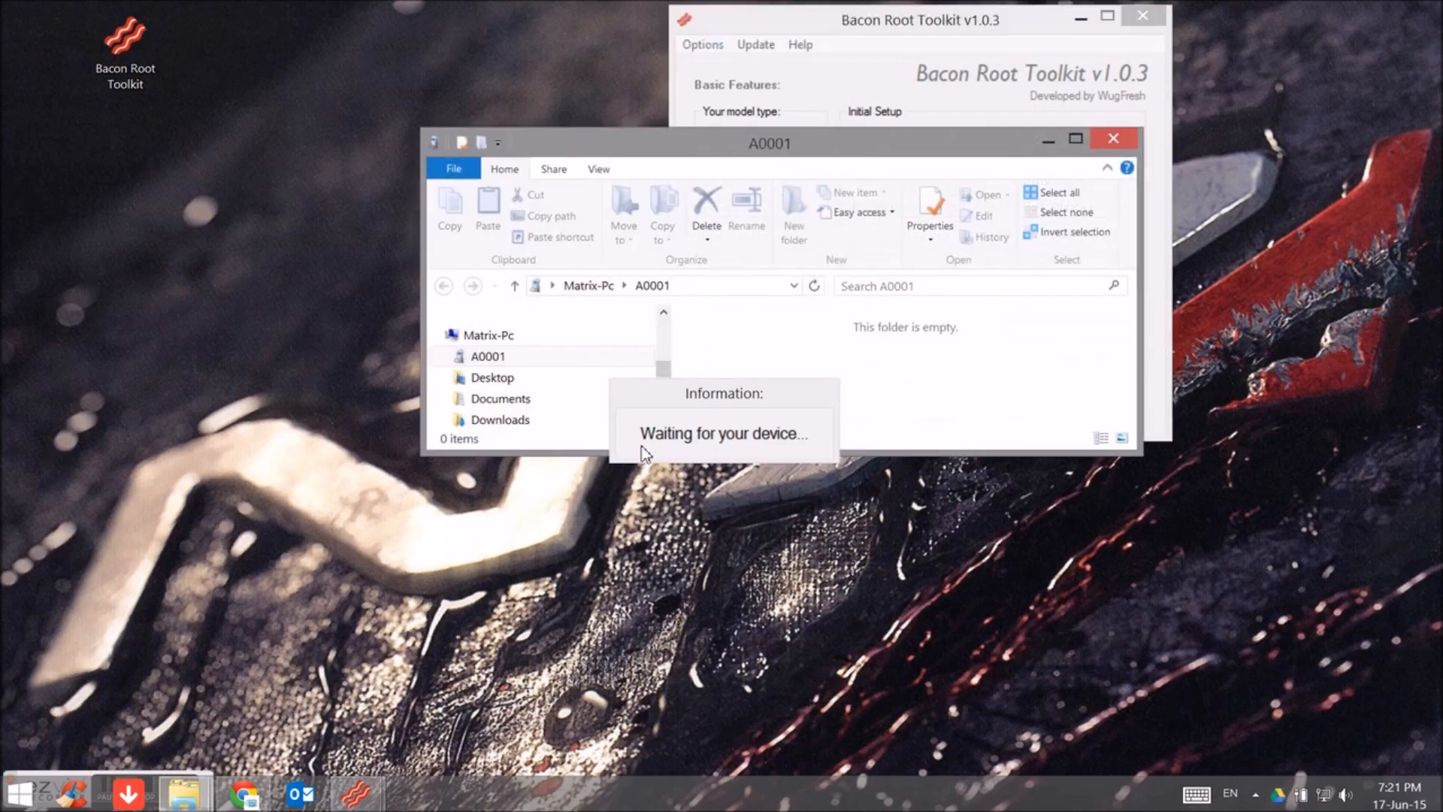